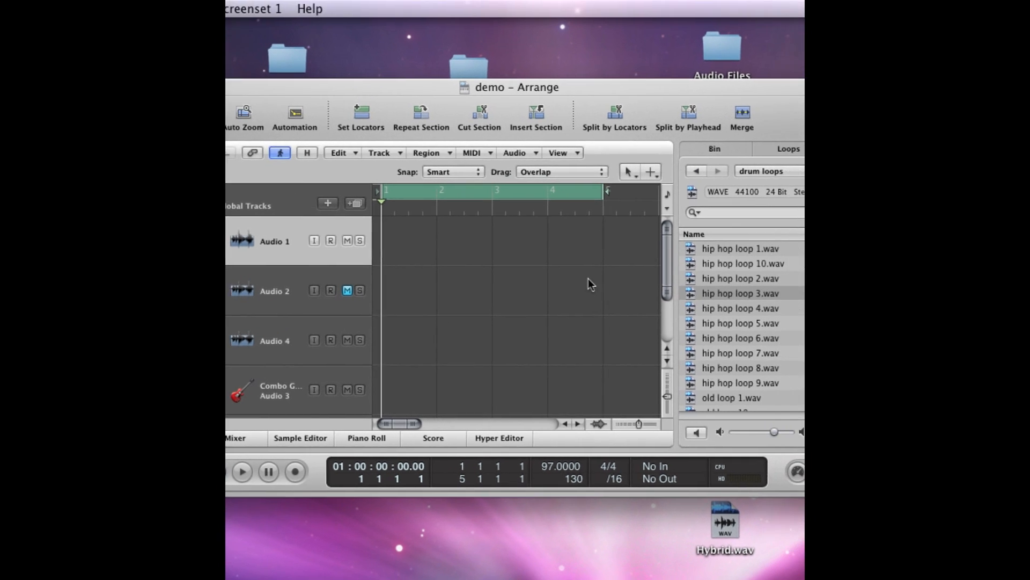
Place hip hop loop 3.wav as a region at bar 1 on the Audio 1 track
left_click(735, 138)
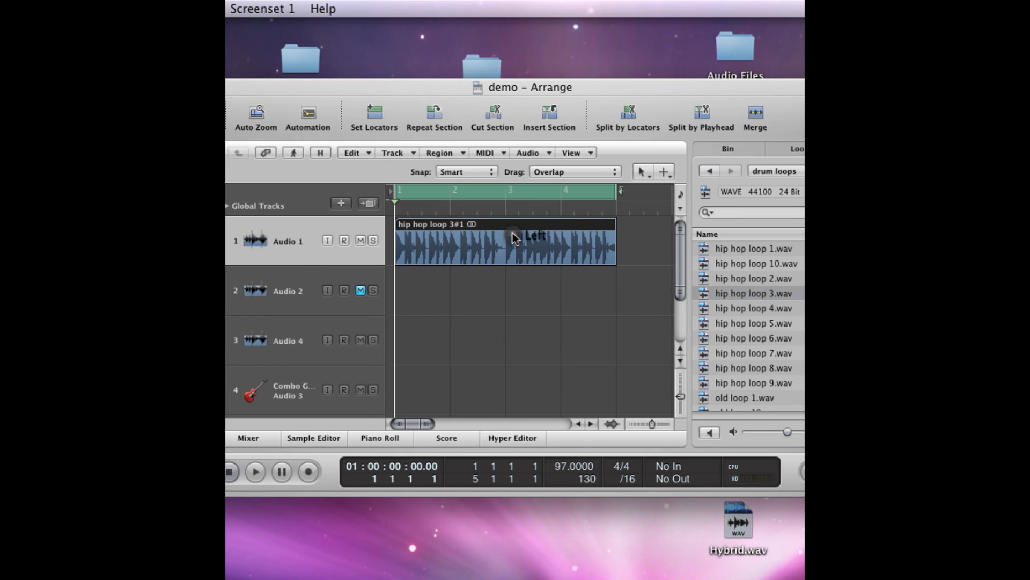
Send the hip hop loop 3 region to Apple Loops Utility at a set 4-bar length
left_click(528, 153)
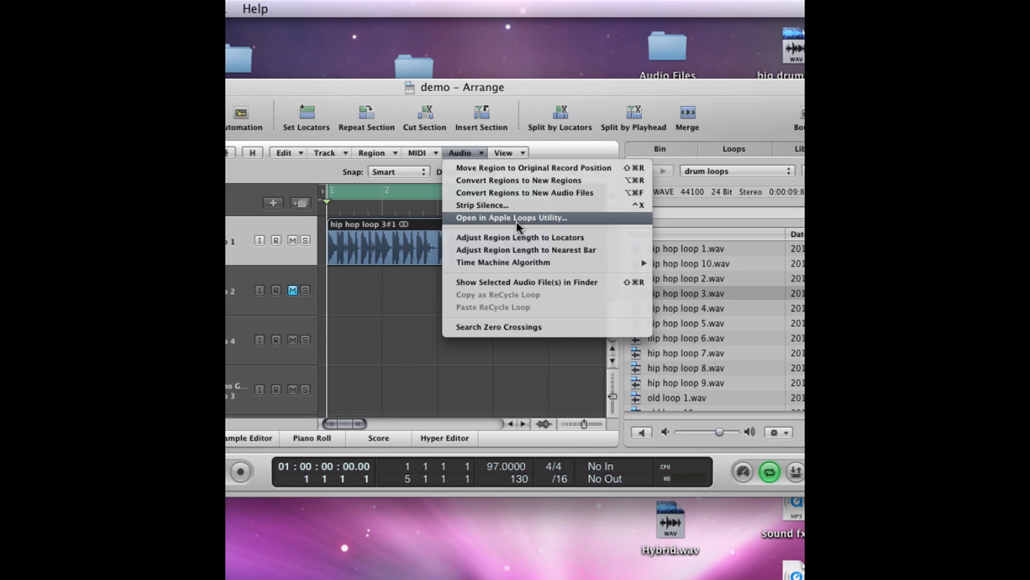
left_click(511, 218)
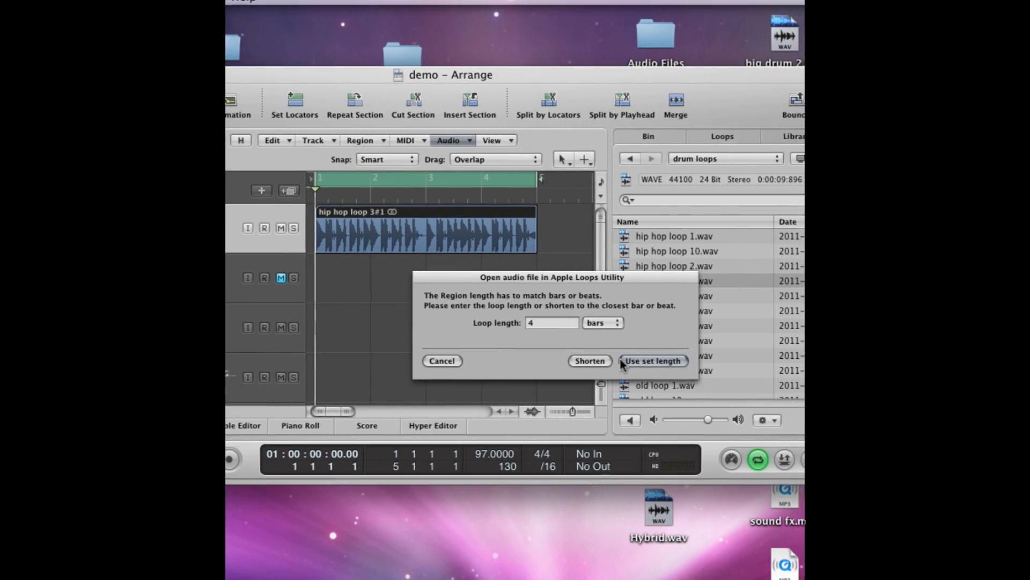
left_click(653, 361)
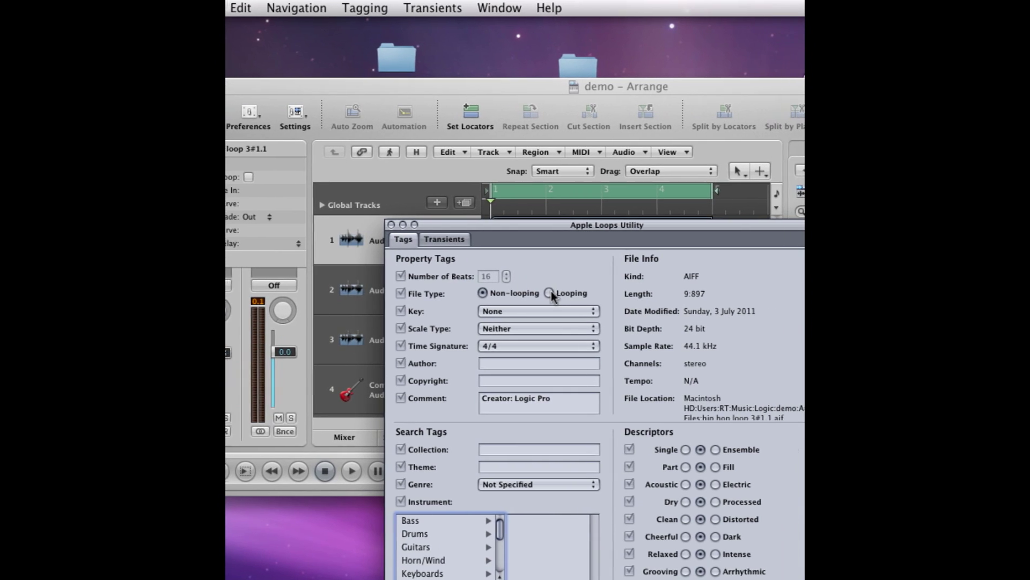
Tag the file as Looping, review its detected transients, and return to Tags
left_click(551, 293)
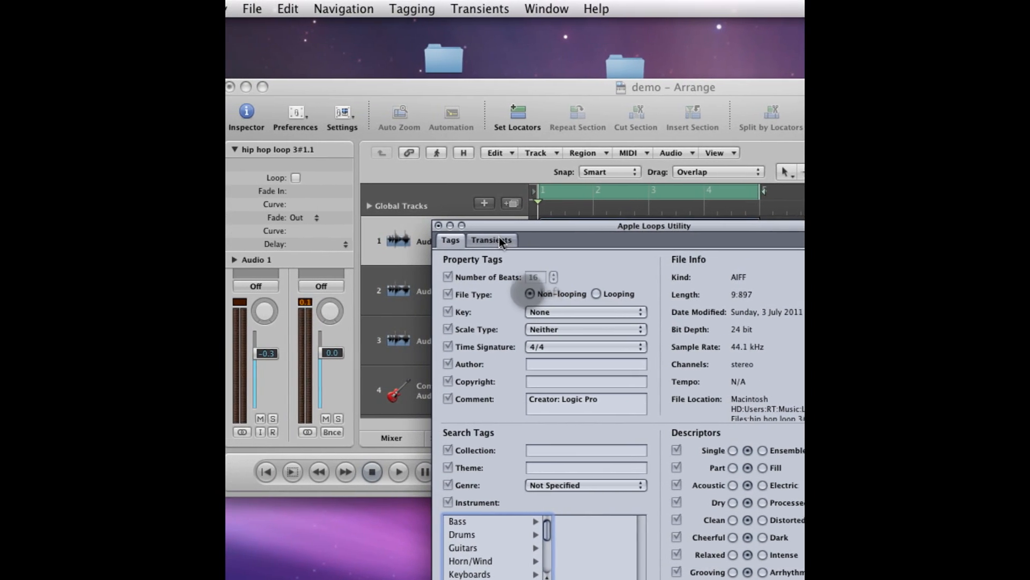
left_click(491, 240)
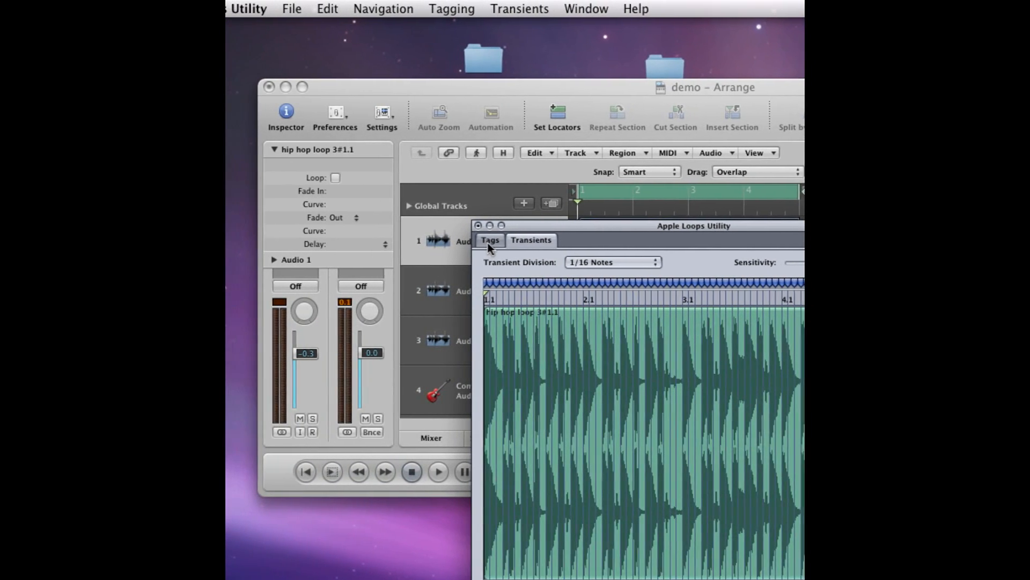
left_click(490, 240)
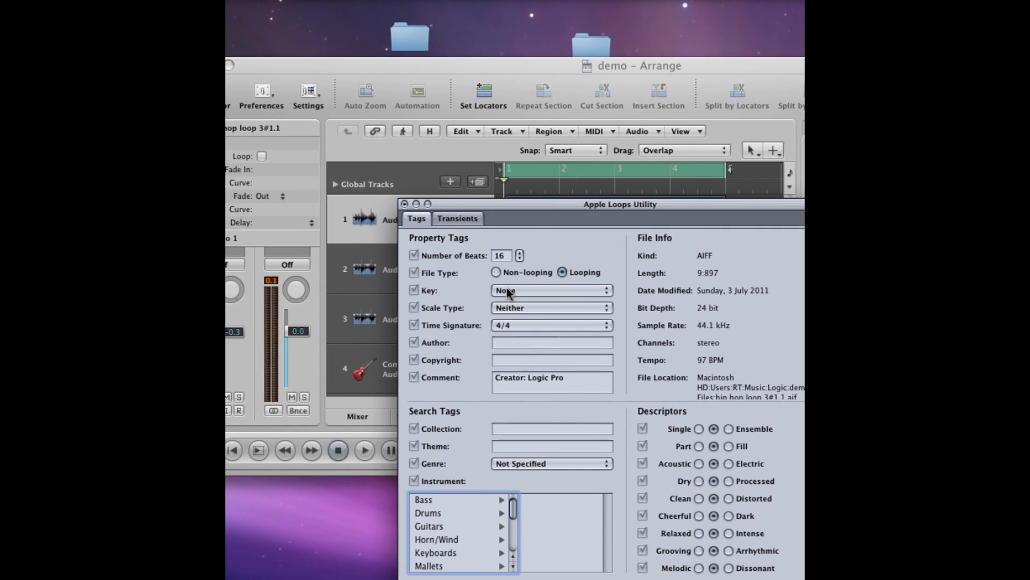
Keep 4/4 time signature, set Author to Ldnsound and Copyright to 2011
left_click(552, 290)
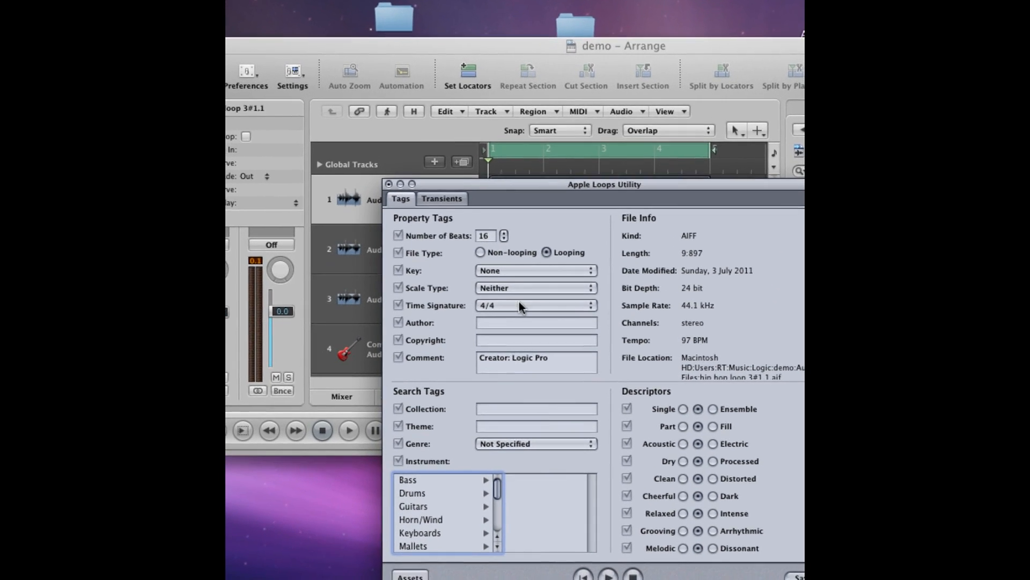
left_click(536, 306)
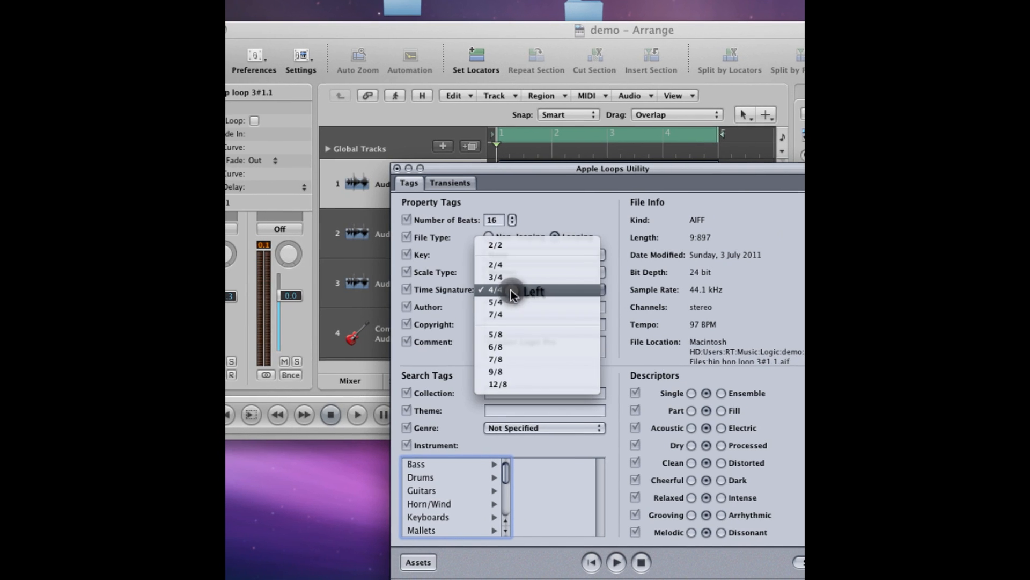
left_click(495, 288)
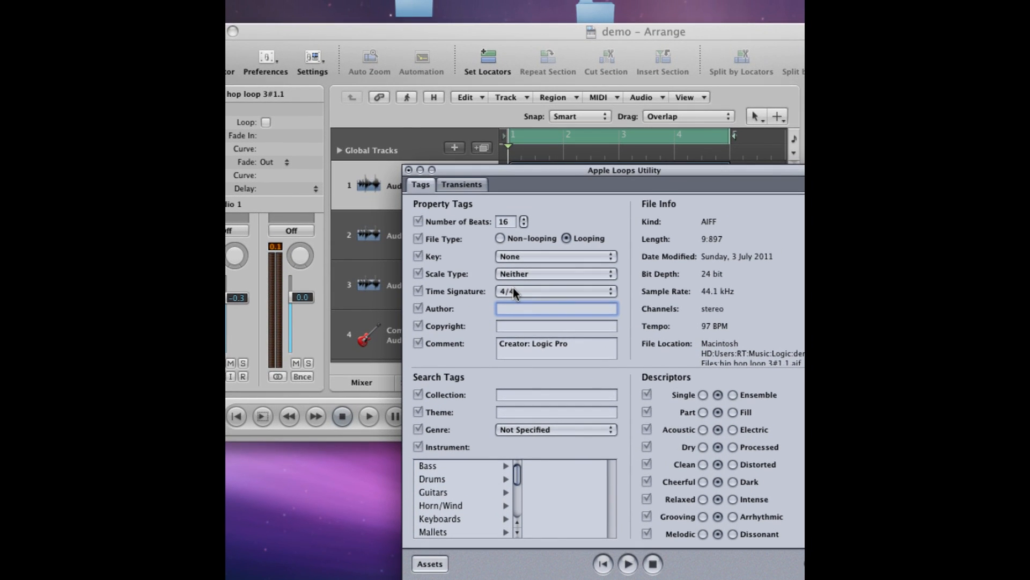
type("Ldn")
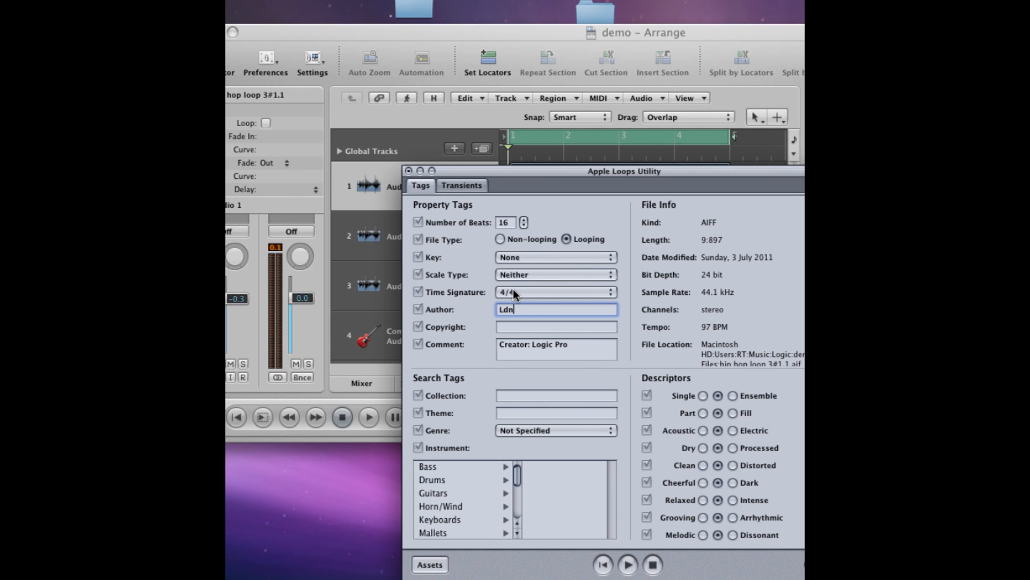
type("sound")
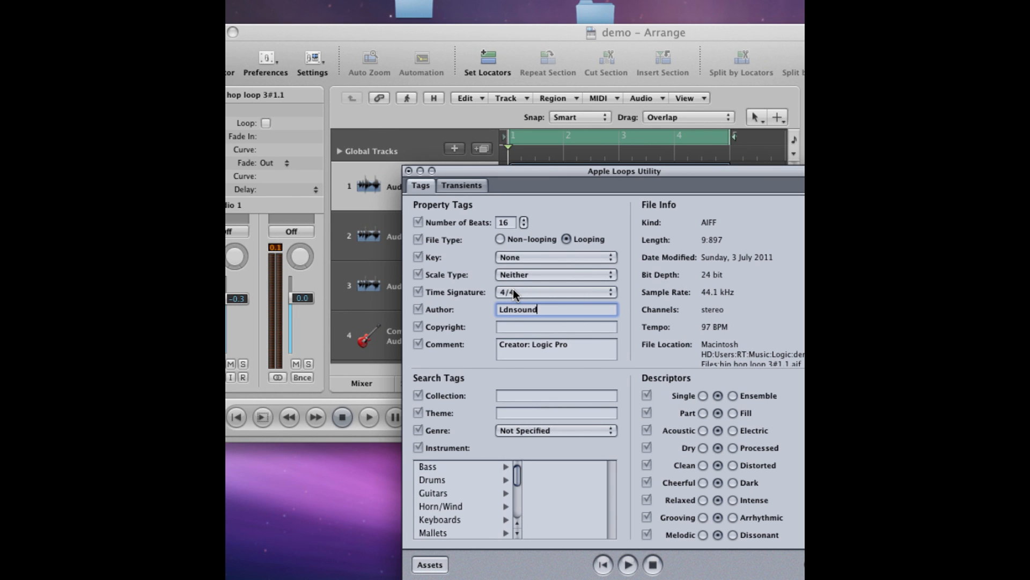
left_click(556, 326)
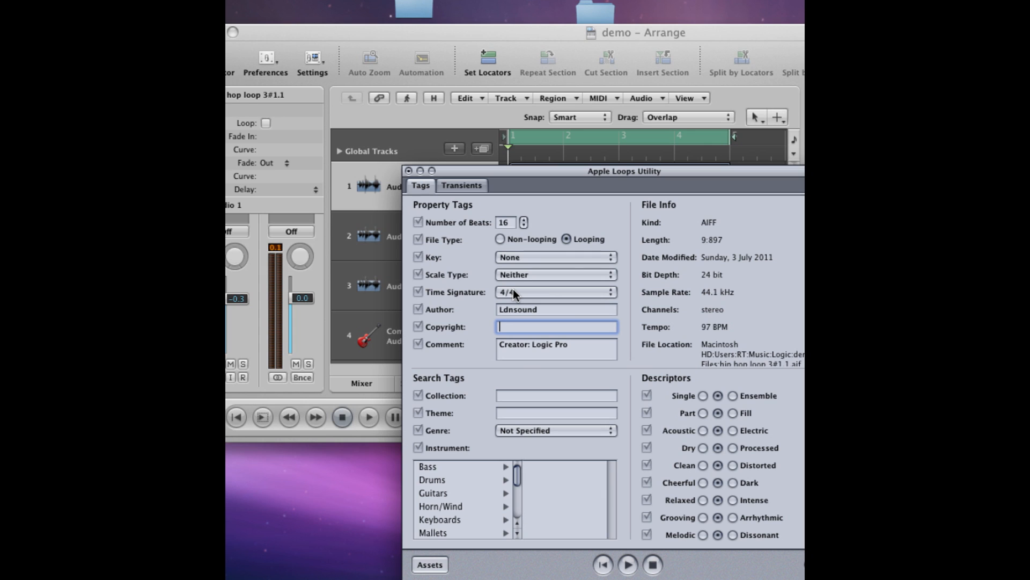
type("2011")
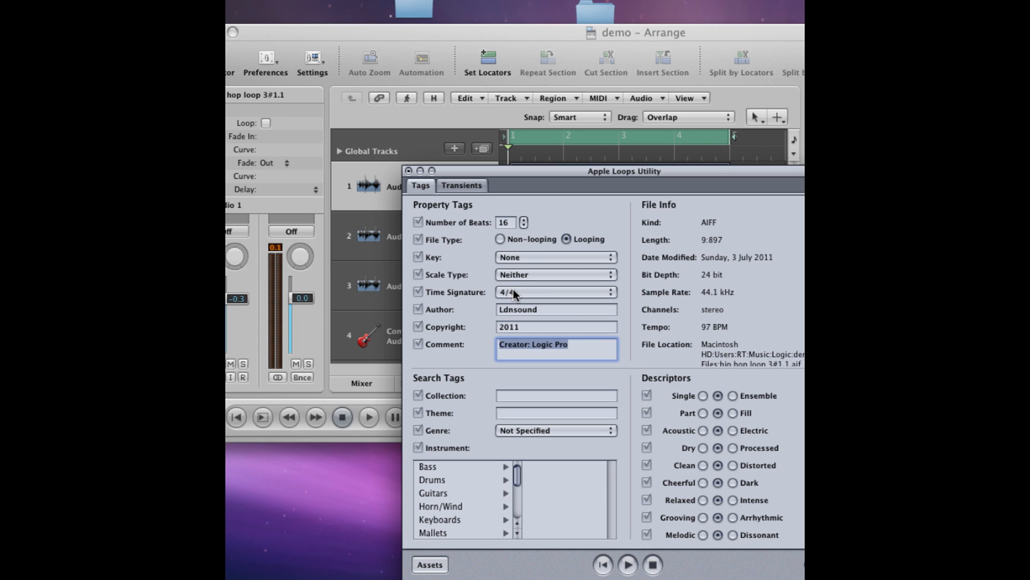
Replace the Creator: Logic Pro comment with 'enjoy the sounds'
key("Delete")
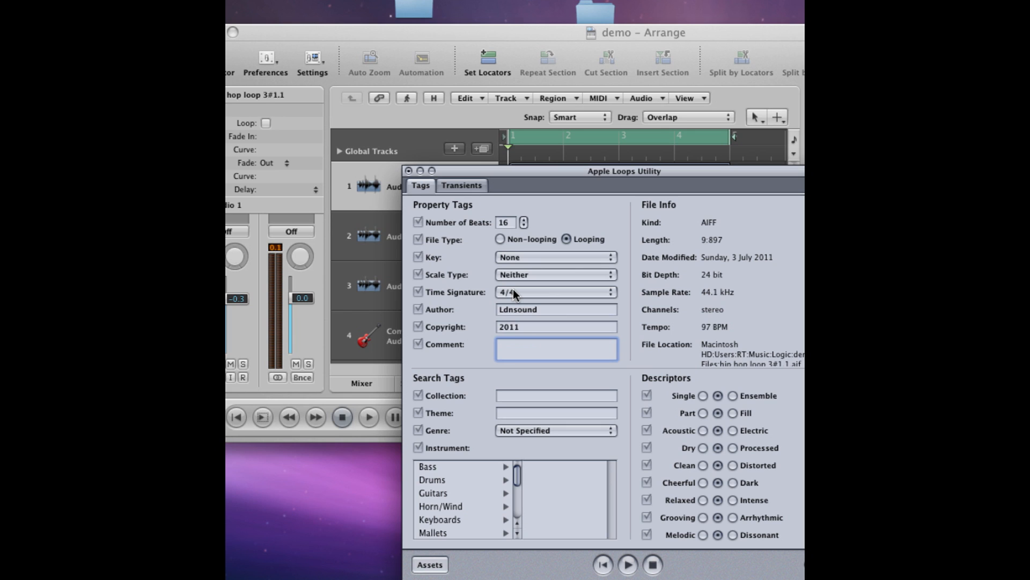
type("enjoy thev")
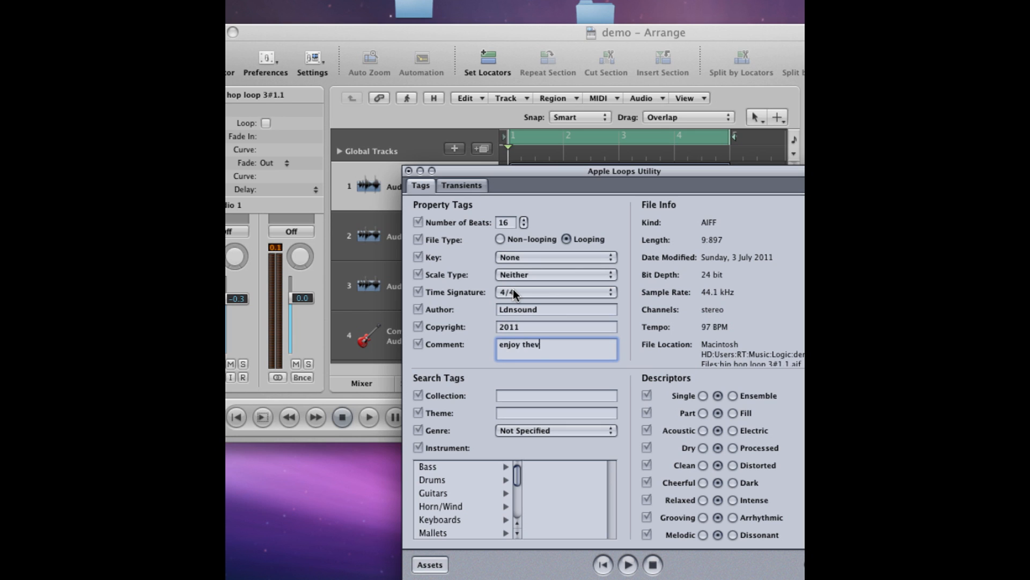
key("BackSpace")
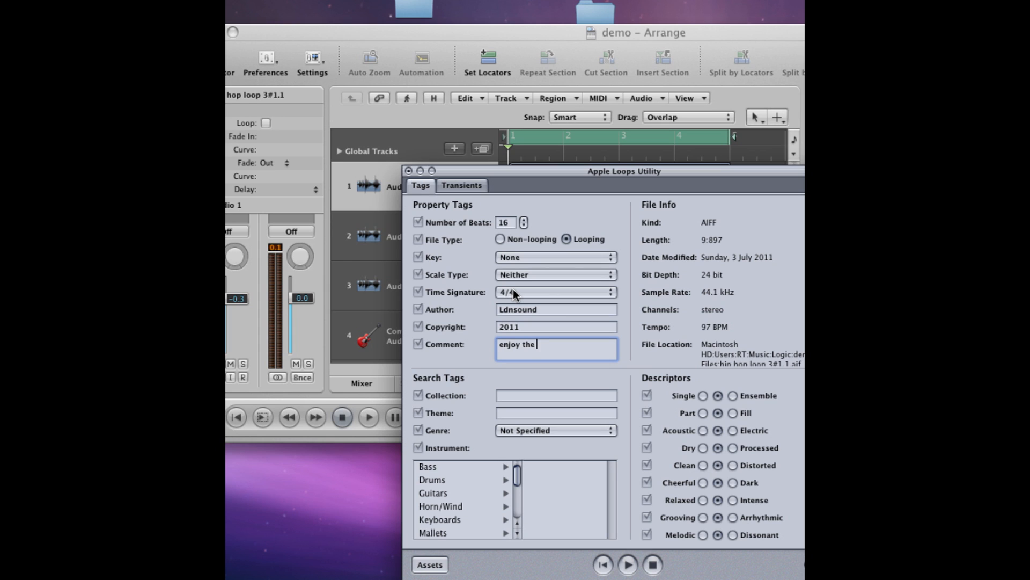
type("sounda")
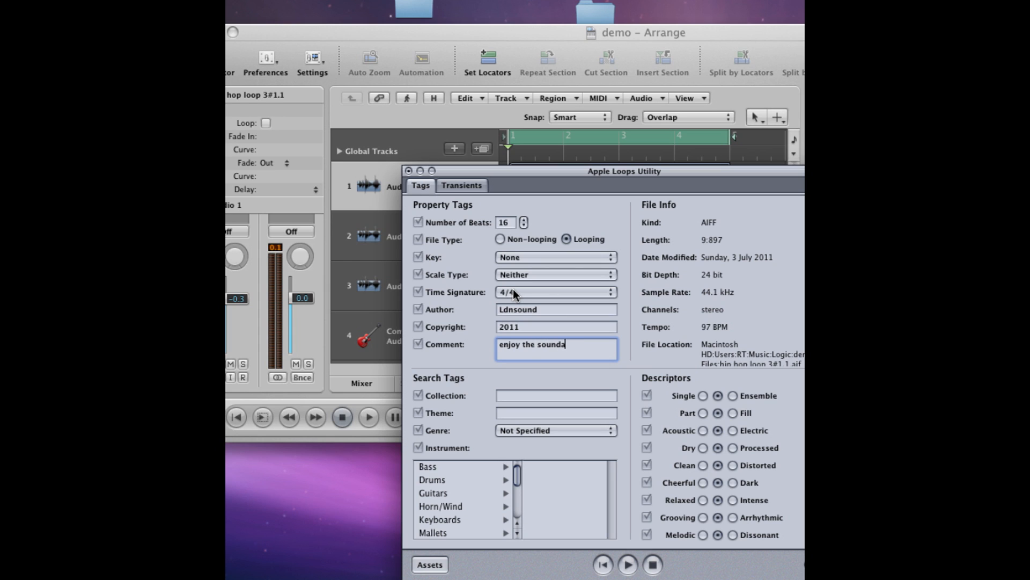
key("Backspace")
type("s")
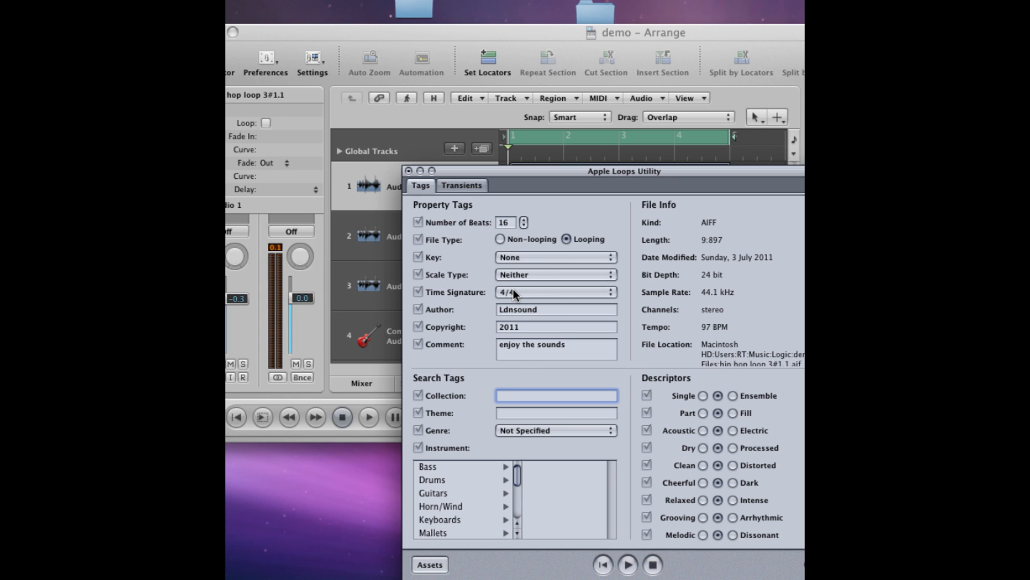
Enter Urban in Collection and Theme, and choose Urban as the Genre
left_click(556, 395)
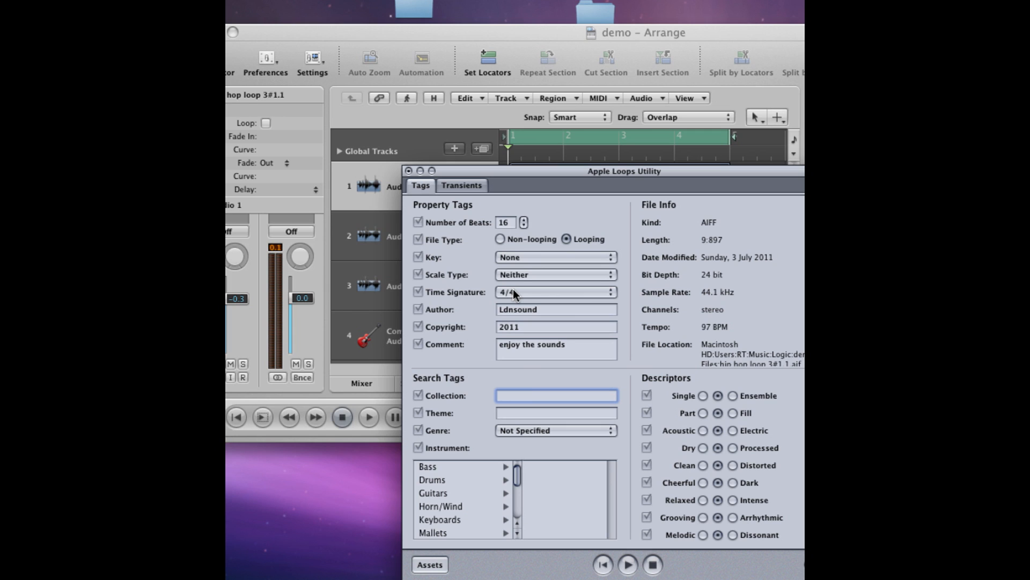
type("U")
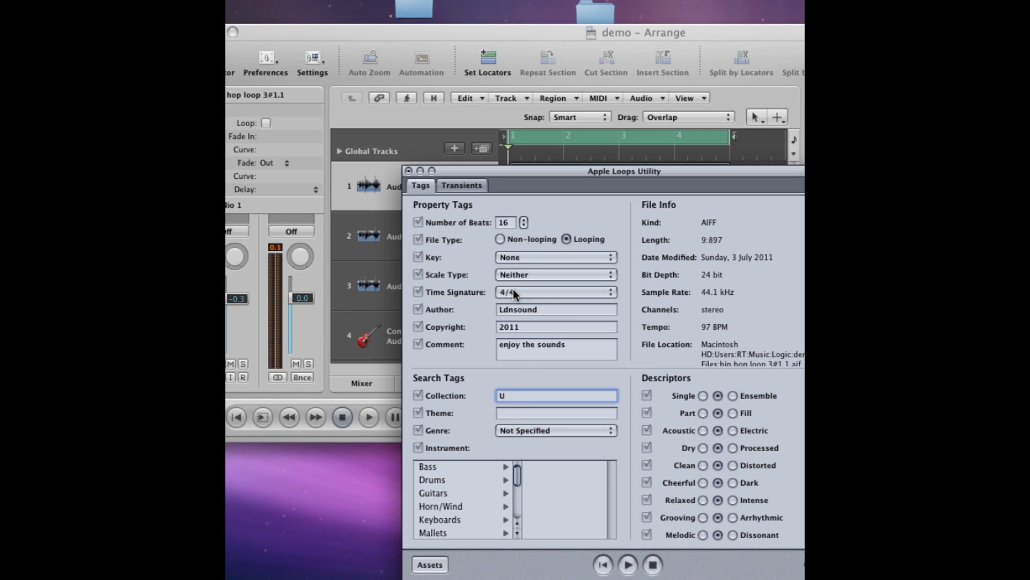
type("rben")
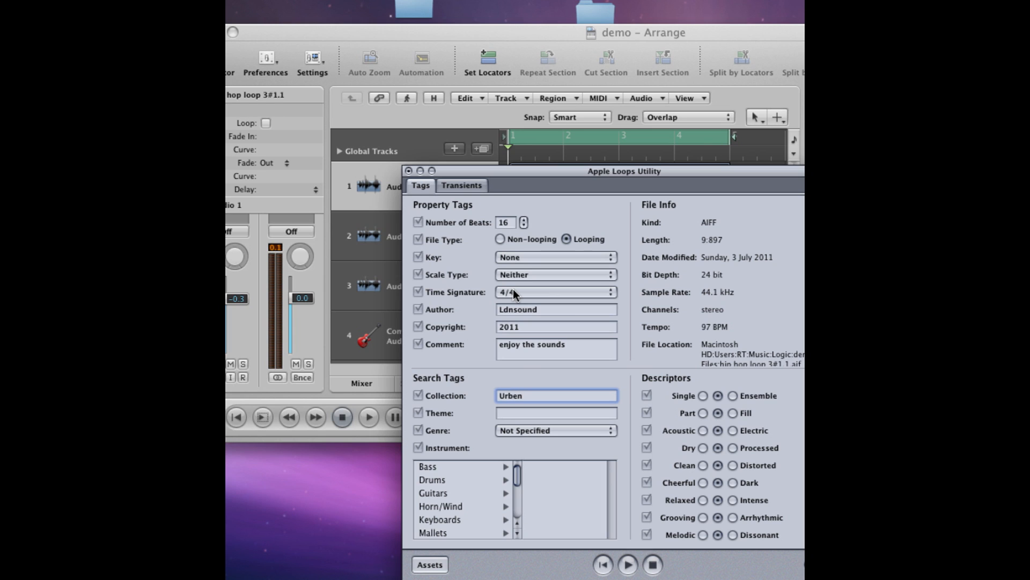
left_click(556, 413)
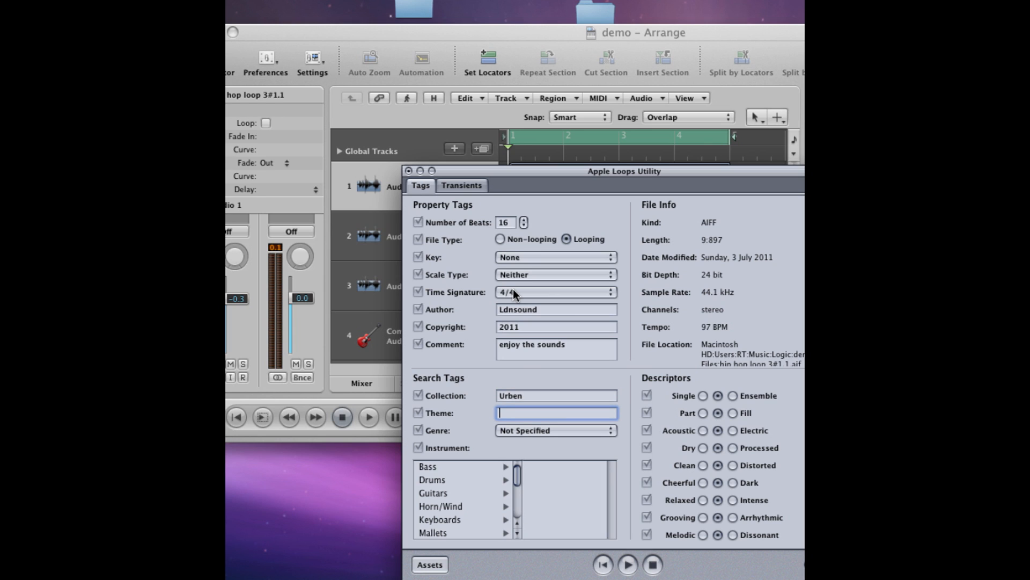
type("Urbe")
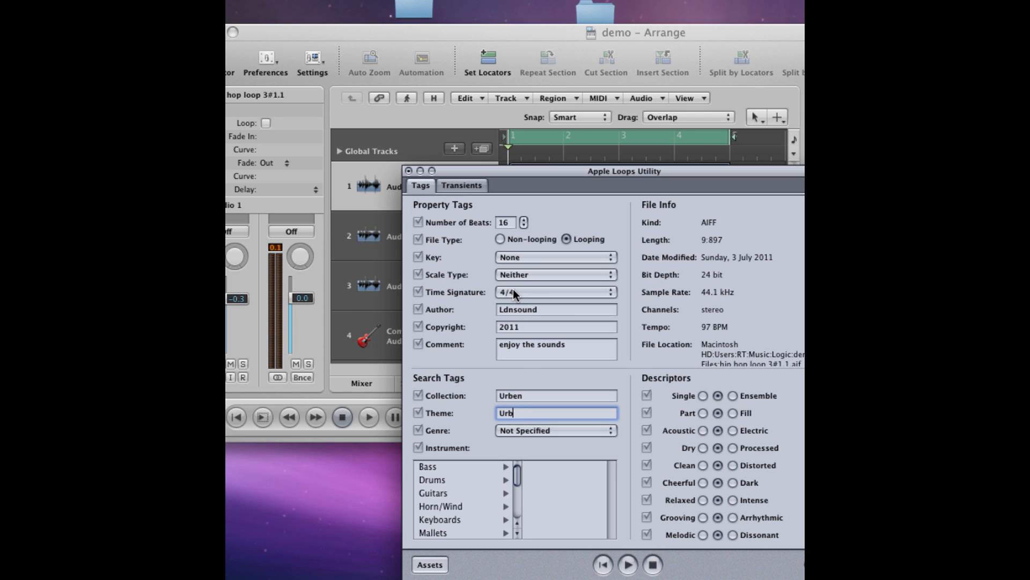
type("an")
left_click(557, 395)
type("a")
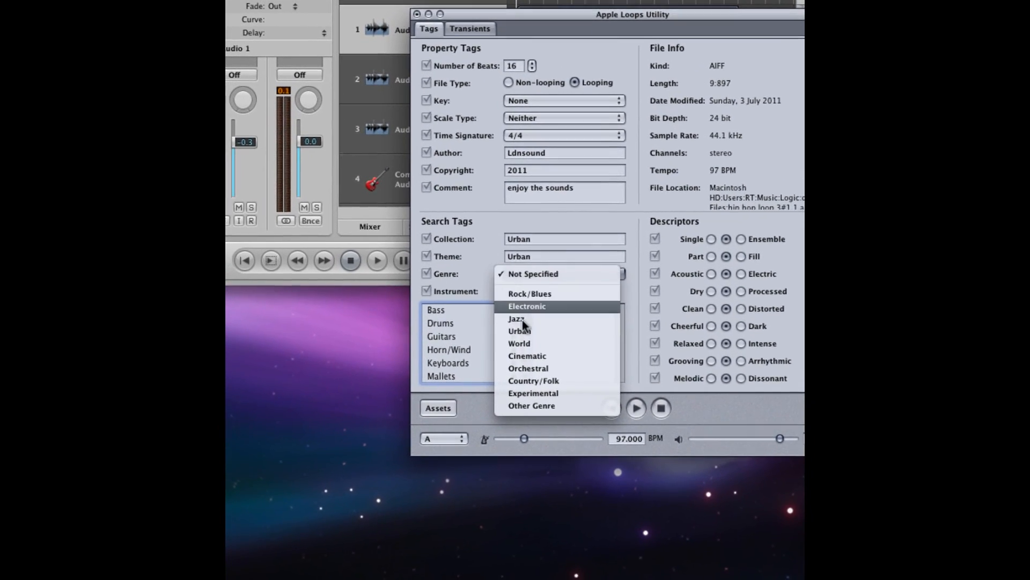
left_click(520, 330)
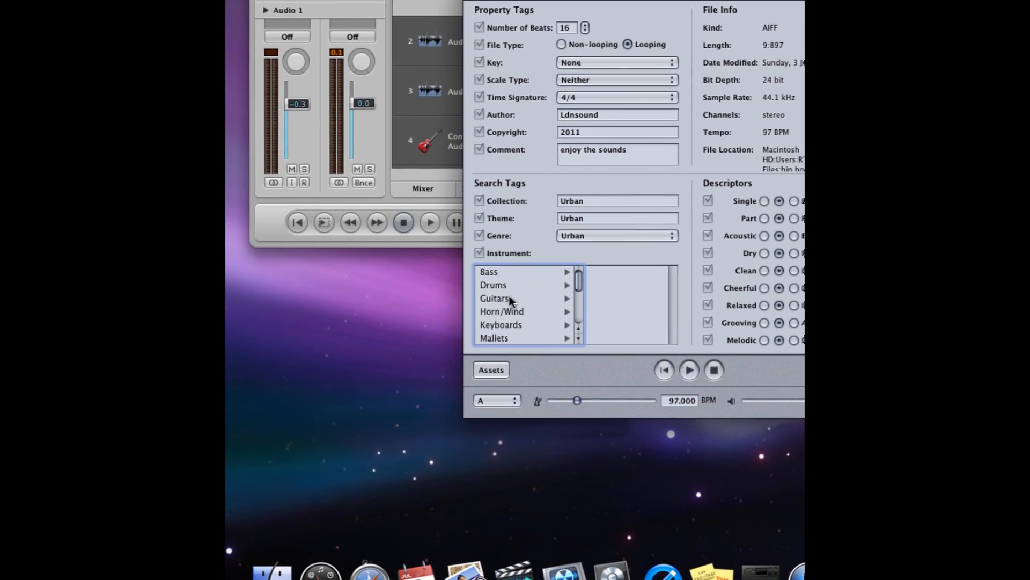
Choose the Drums instrument category with Drum Kit for the loop
left_click(493, 285)
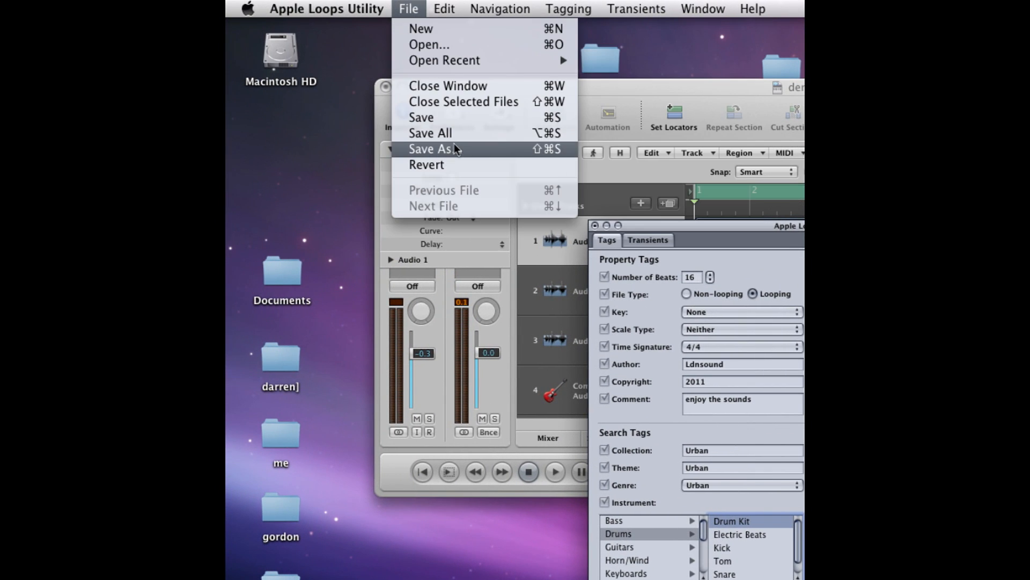
Save the loop to the Desktop as 'hip hop loop 3 (apple loop)'
left_click(430, 149)
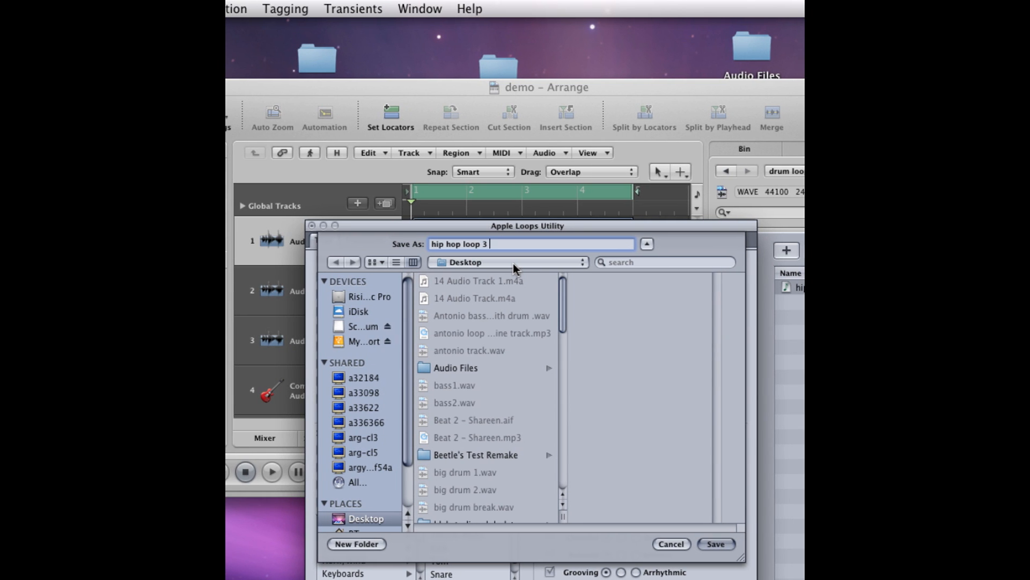
type("(apple l")
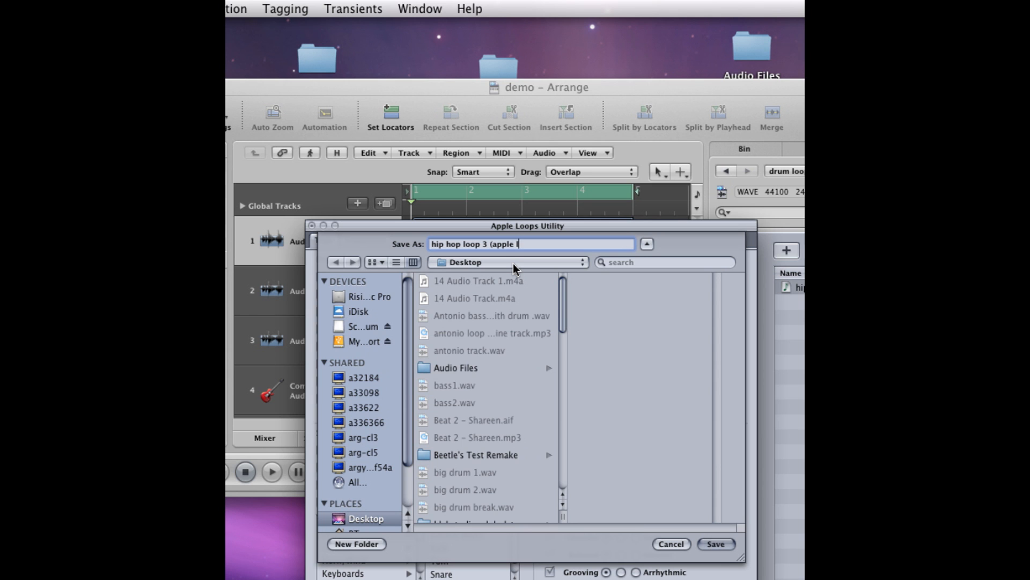
type("oop)")
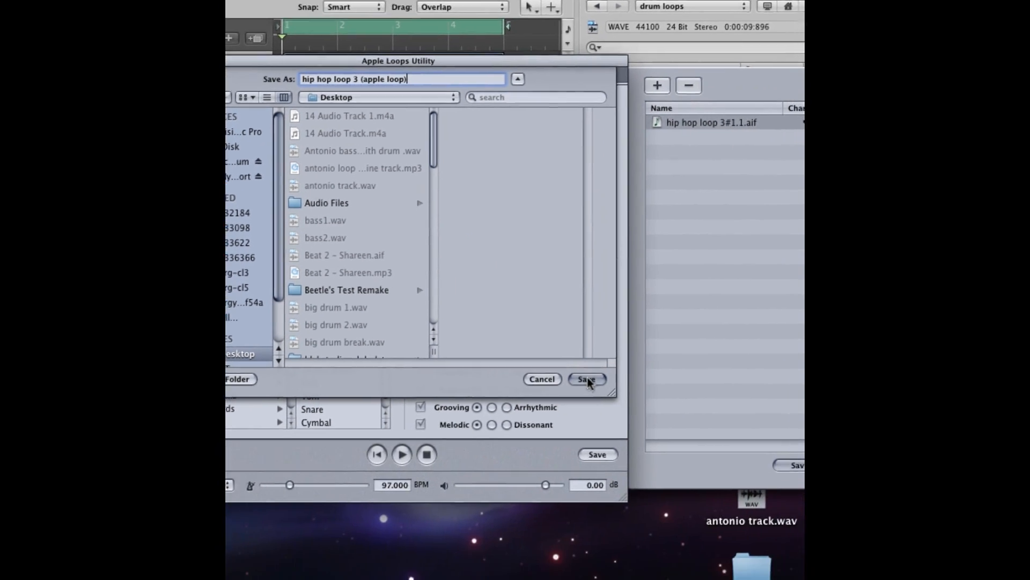
left_click(587, 378)
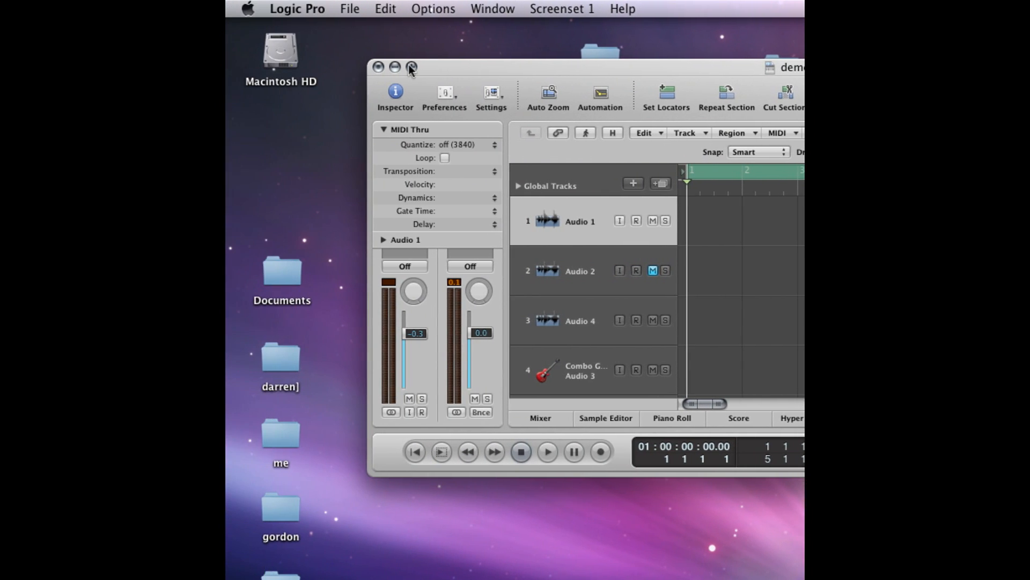
Filter the Loops browser to the Urban genre and its Electric keyword
left_click(409, 67)
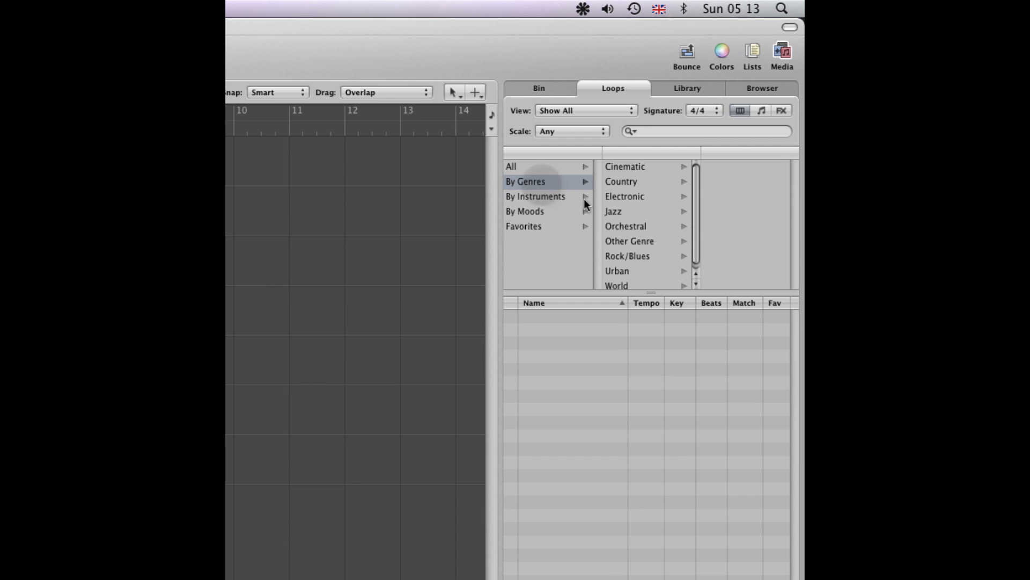
left_click(617, 271)
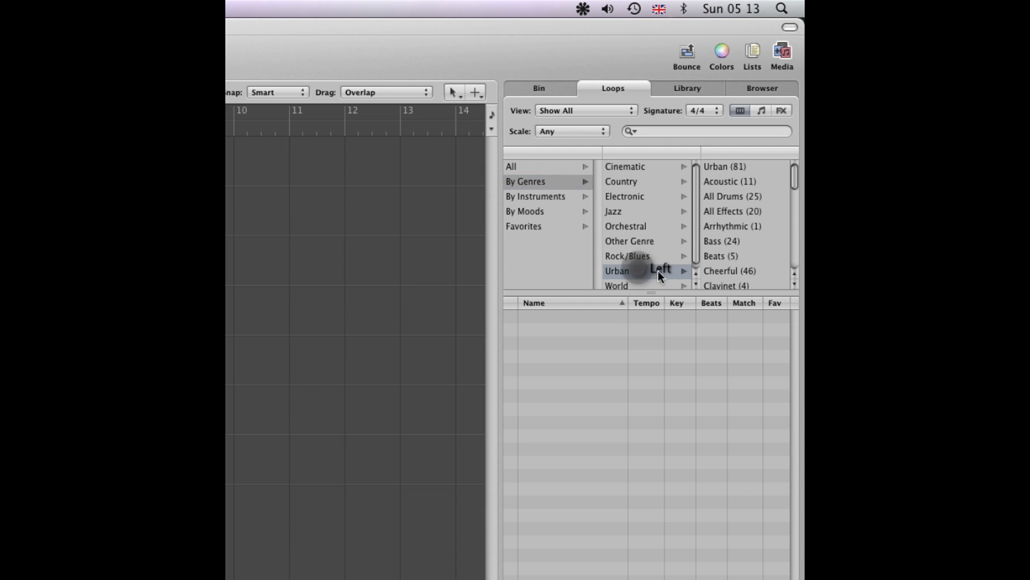
mouse_move(768, 198)
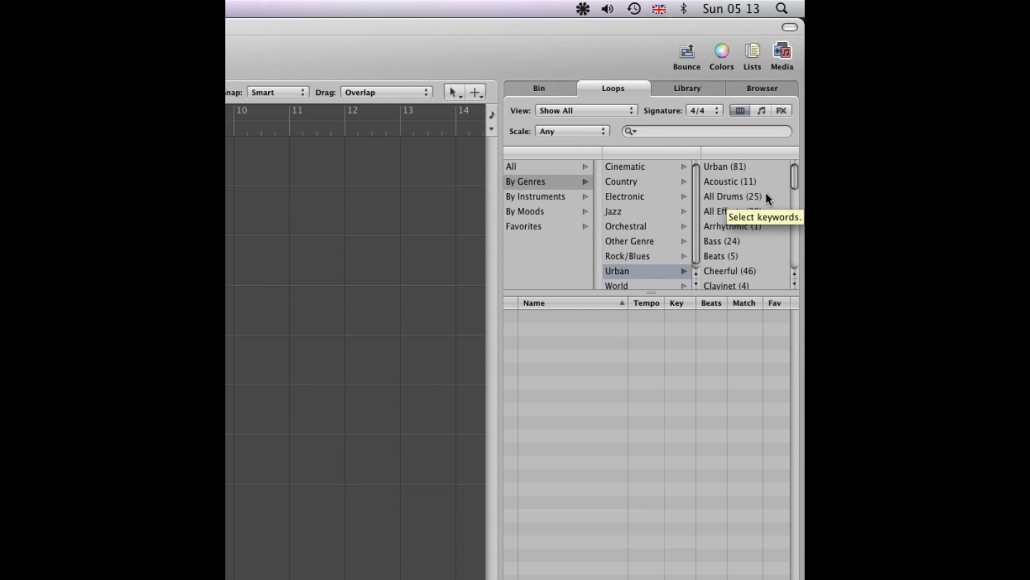
mouse_move(760, 193)
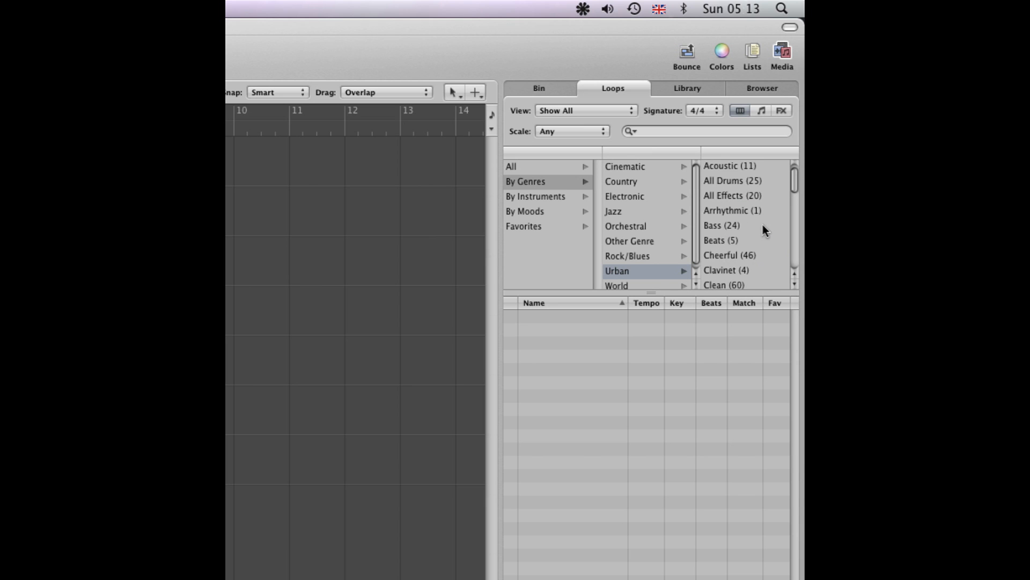
scroll("down", 3)
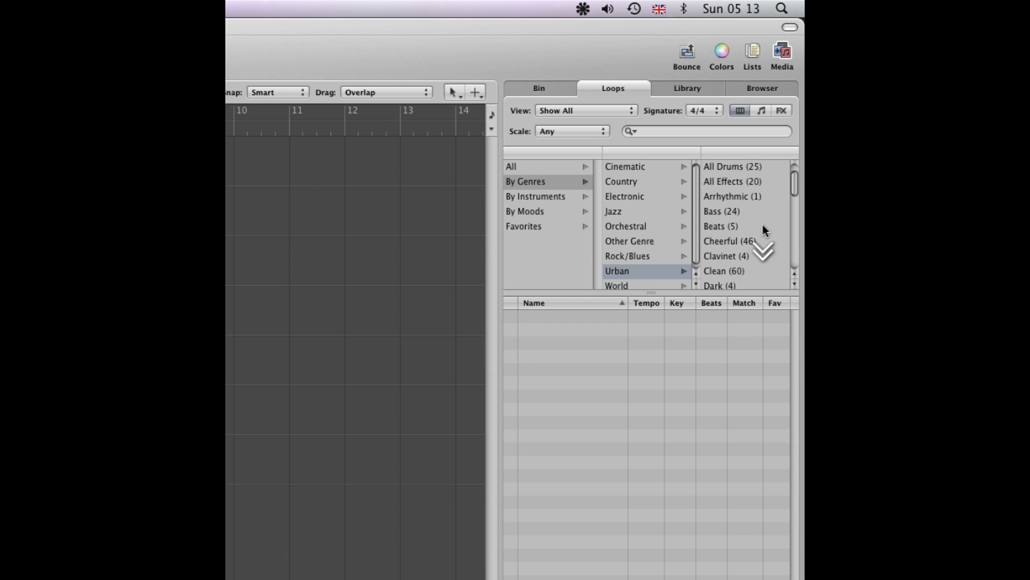
scroll("down", 3)
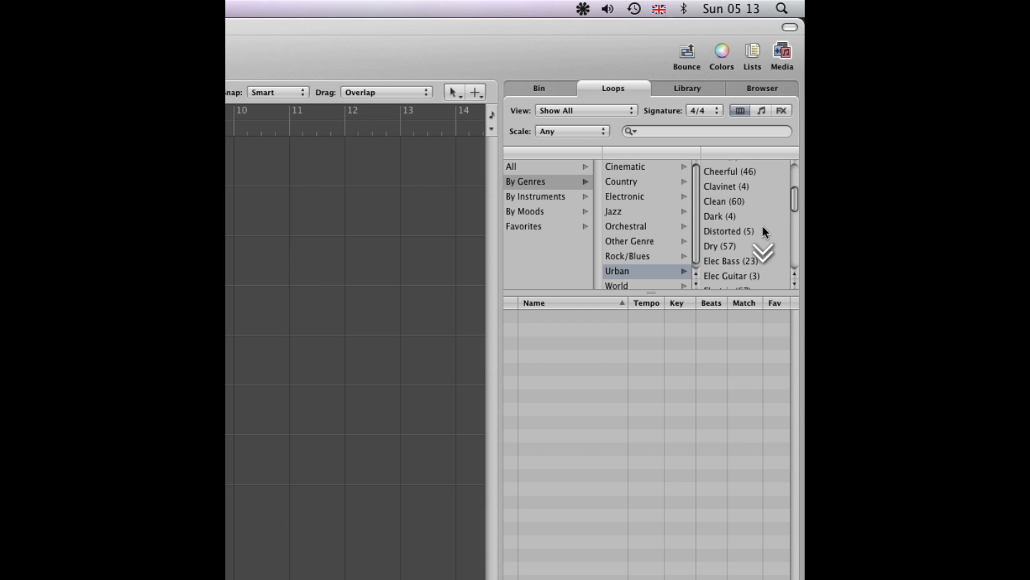
left_click(730, 270)
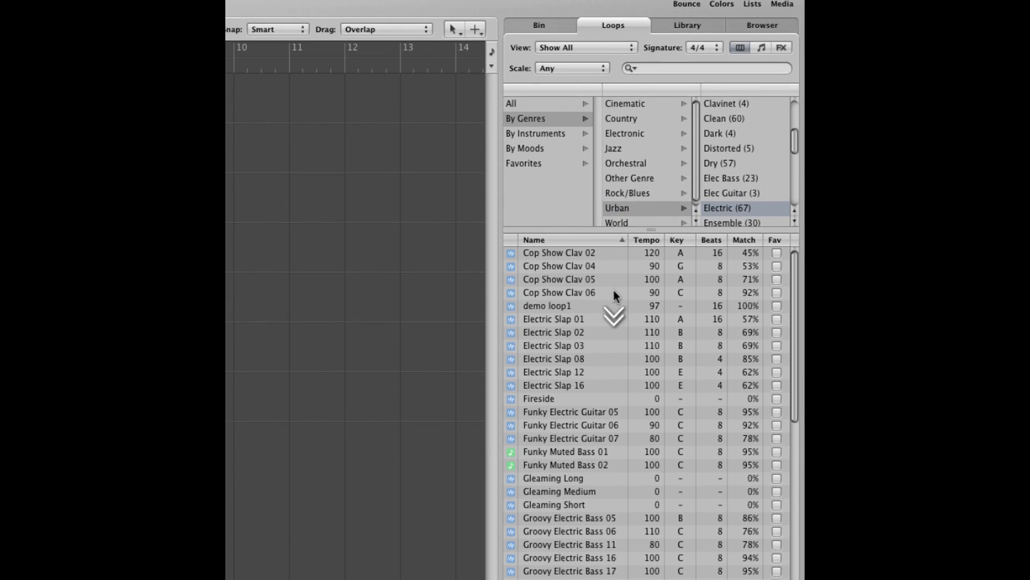
Find and preview 'hip hop loop 3 (apple loop)' in the filtered list
scroll("down", 3)
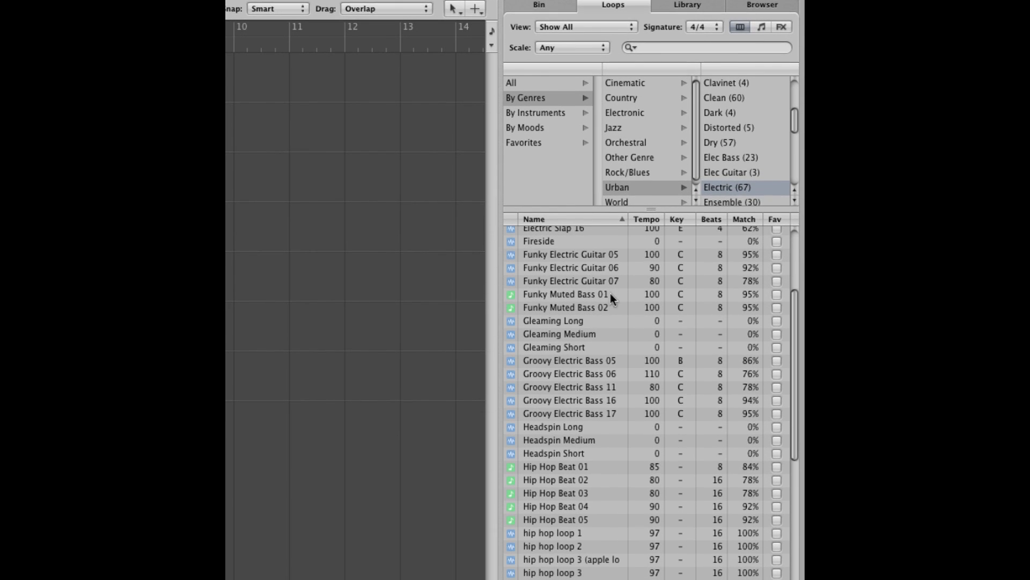
scroll("down", 3)
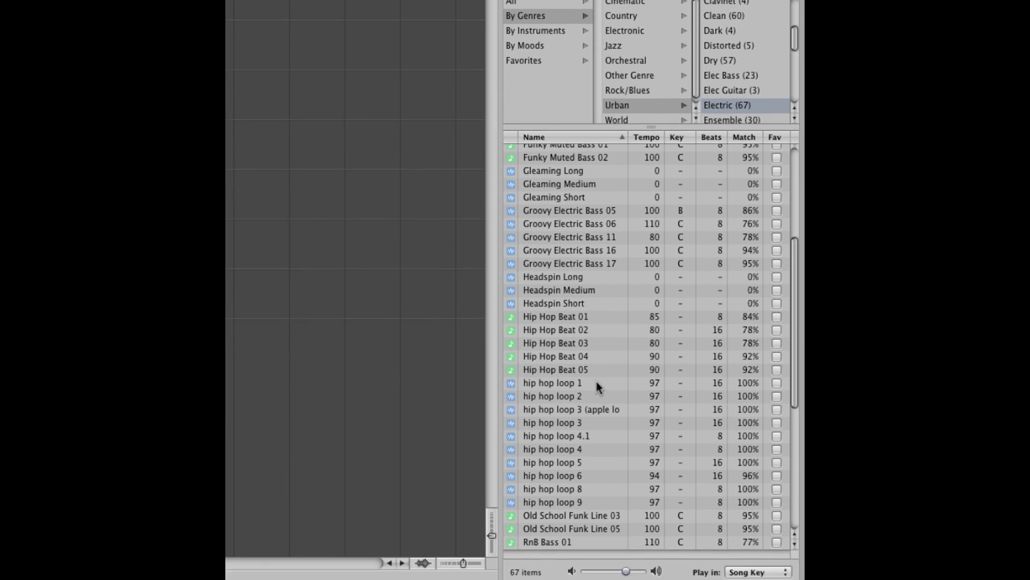
left_click(572, 409)
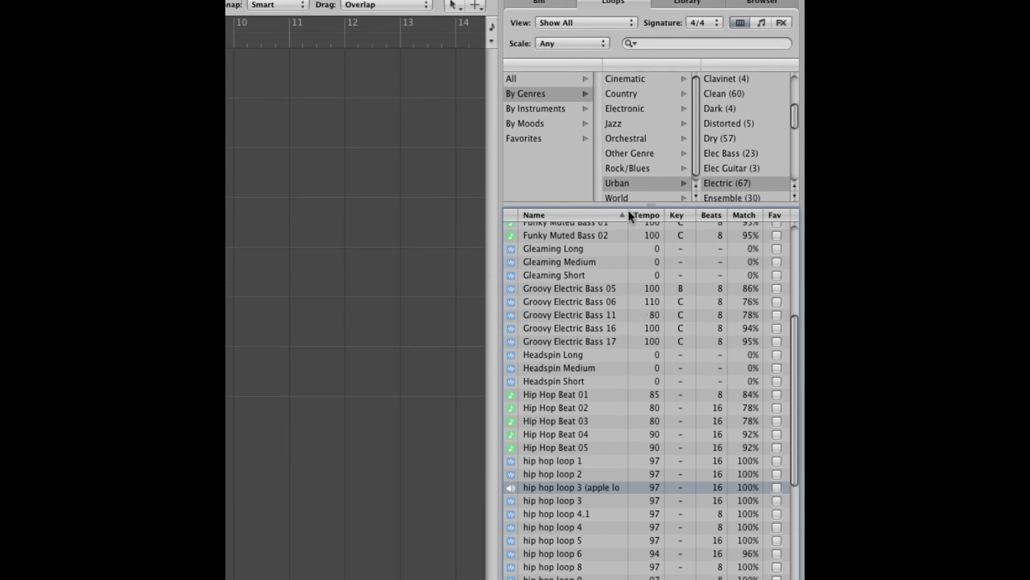